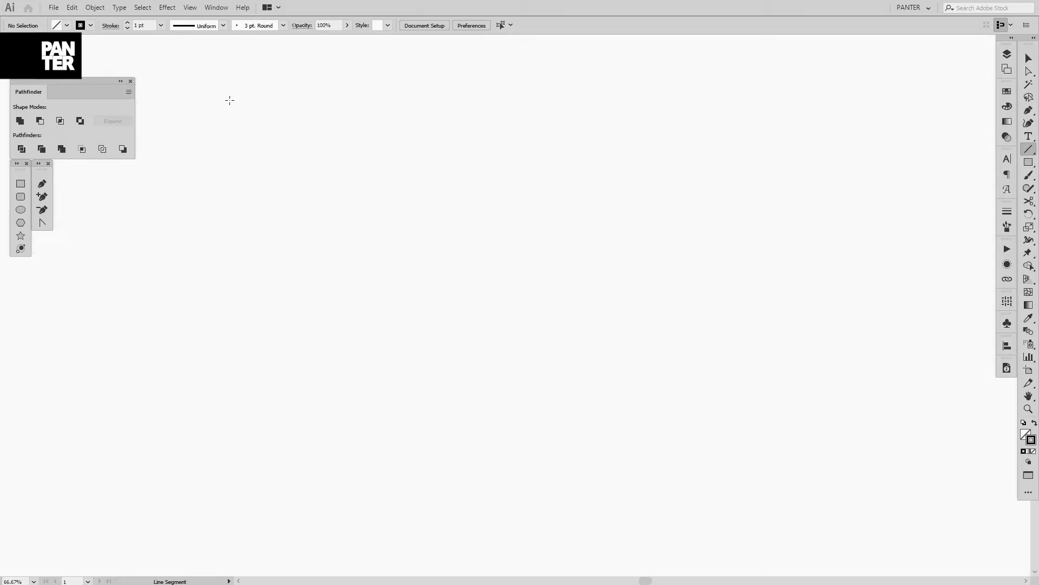
# - Draw a long straight vertical line down the left side of the artboard
pyautogui.moveTo(230, 99); pyautogui.dragTo(230, 468)
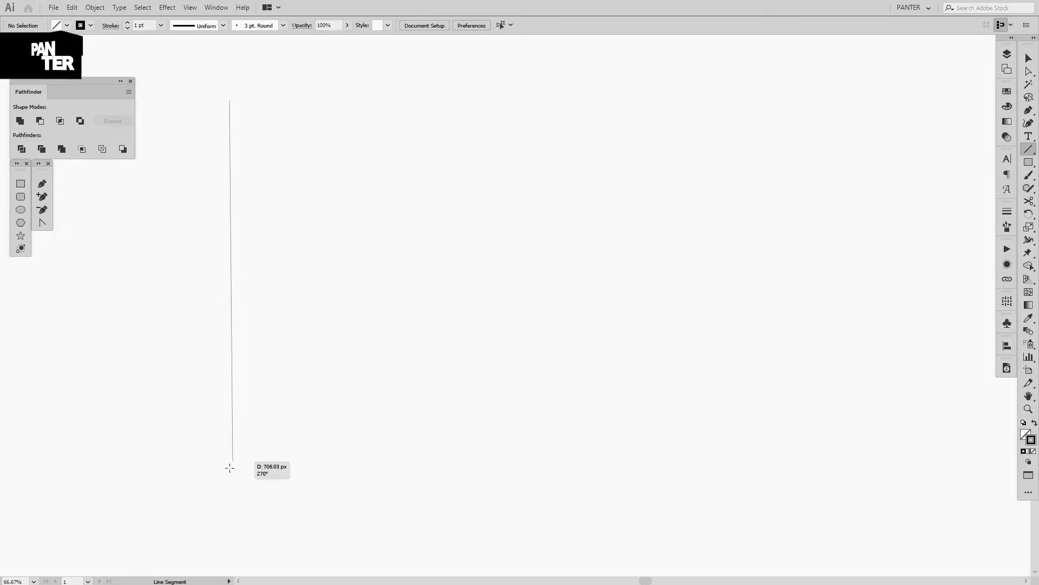
pyautogui.moveTo(230, 468); pyautogui.dragTo(230, 491)
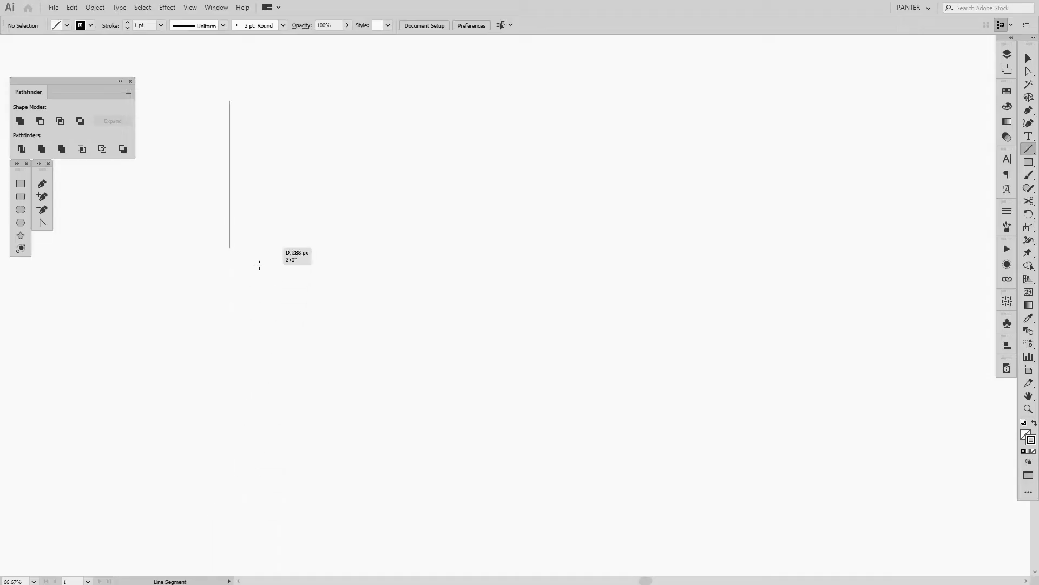
pyautogui.moveTo(258, 265); pyautogui.dragTo(256, 493)
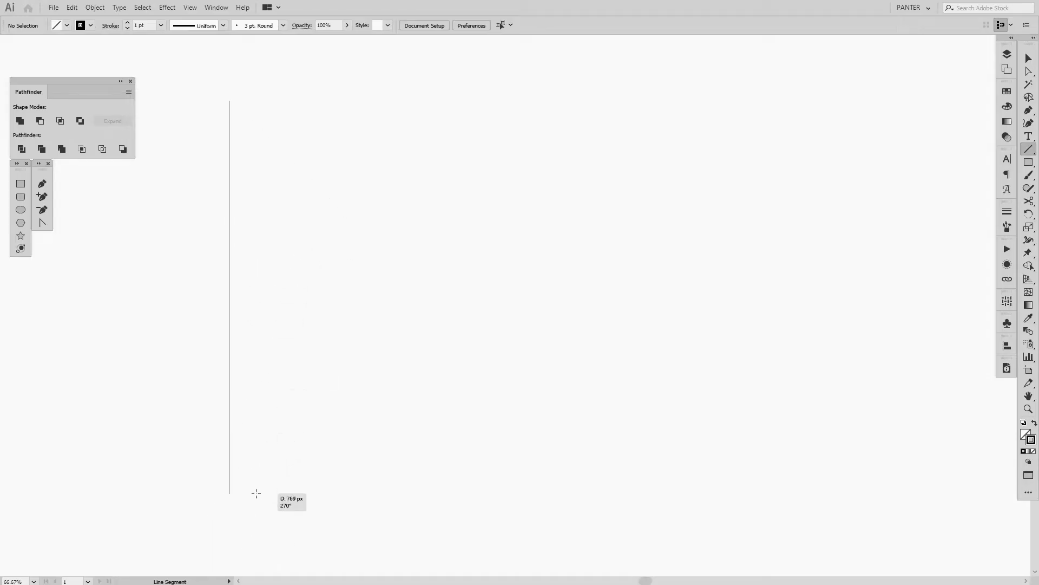
pyautogui.moveTo(229, 100); pyautogui.dragTo(229, 516)
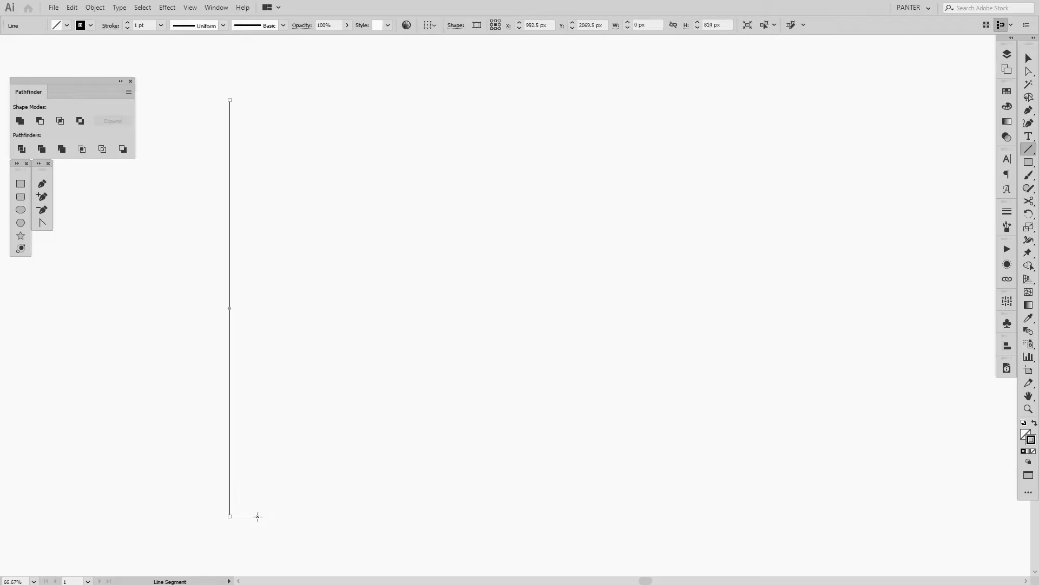
# - Duplicate the vertical line to the right into a row of about thirty evenly spaced copies
pyautogui.click(1029, 56)
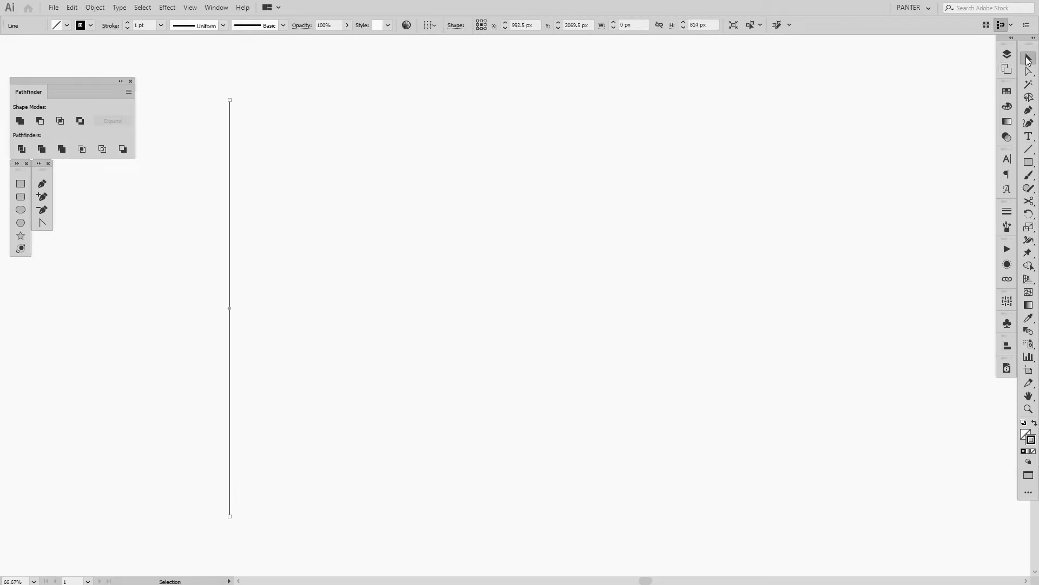
pyautogui.moveTo(1030, 56)
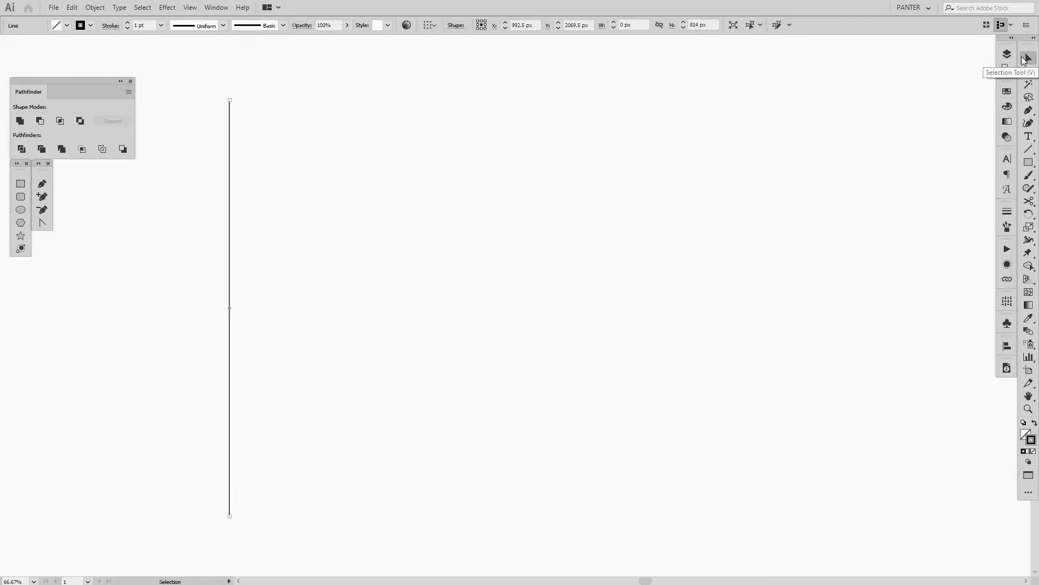
pyautogui.moveTo(233, 242)
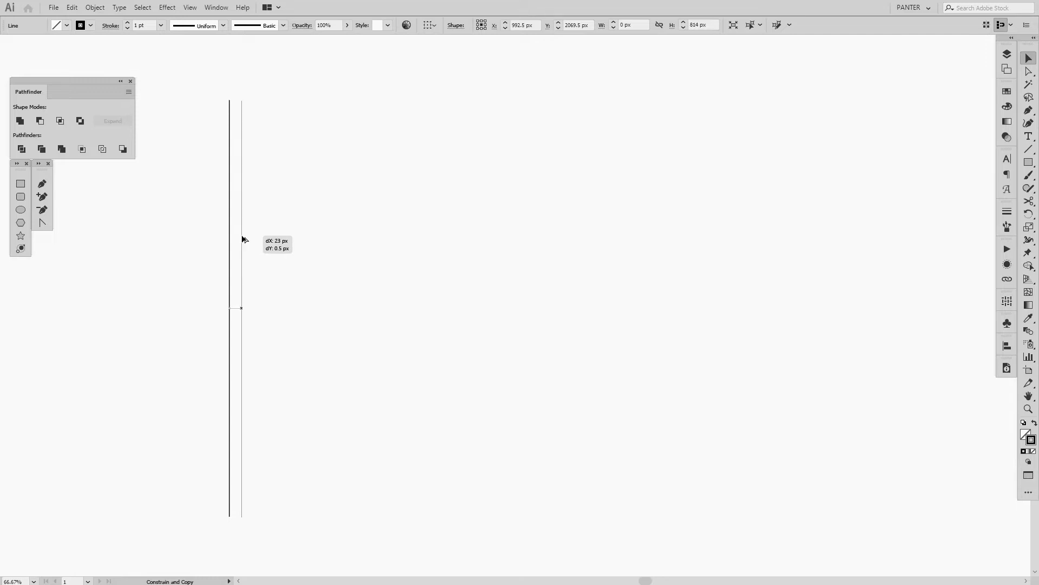
pyautogui.moveTo(243, 239); pyautogui.dragTo(240, 236)
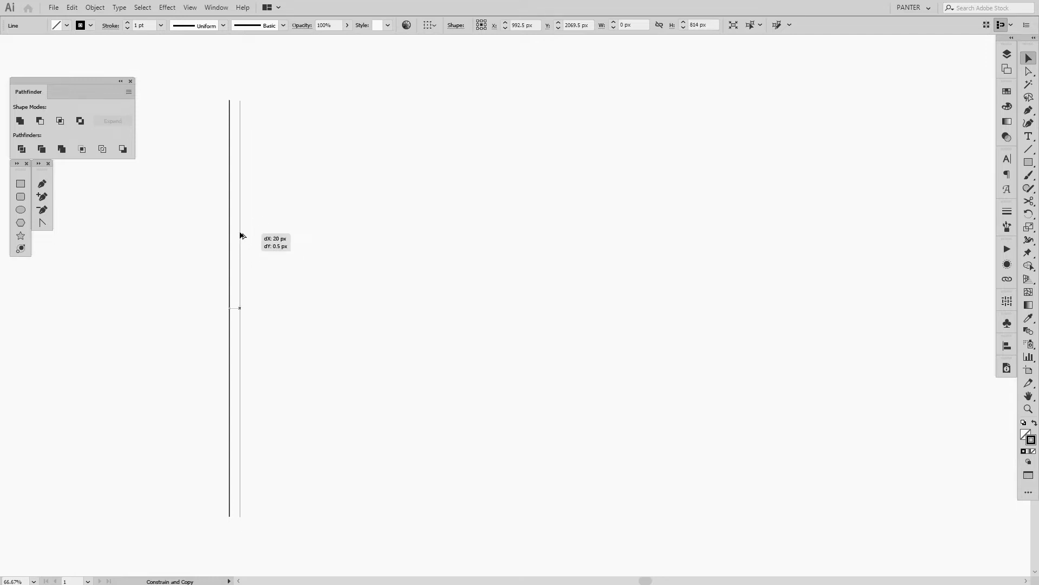
pyautogui.moveTo(238, 305); pyautogui.dragTo(240, 305)
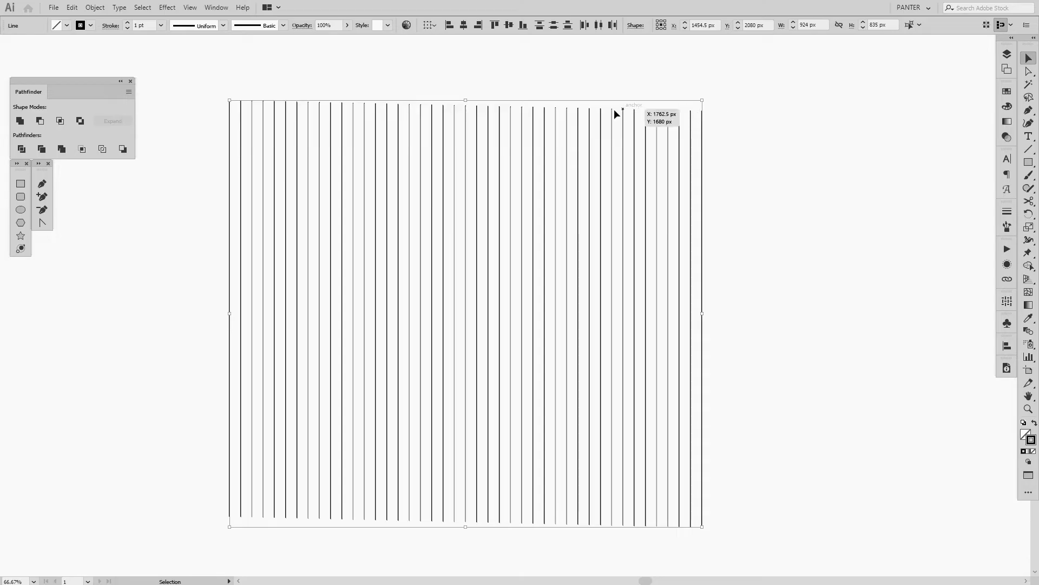
# - Vertically center-align all the lines and group them into one object
pyautogui.click(510, 26)
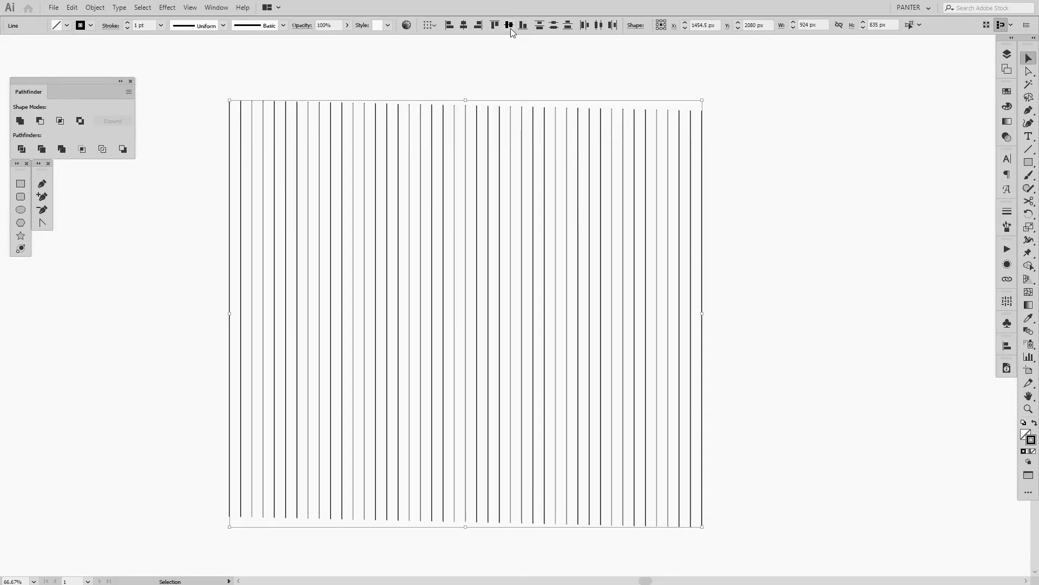
pyautogui.moveTo(509, 25)
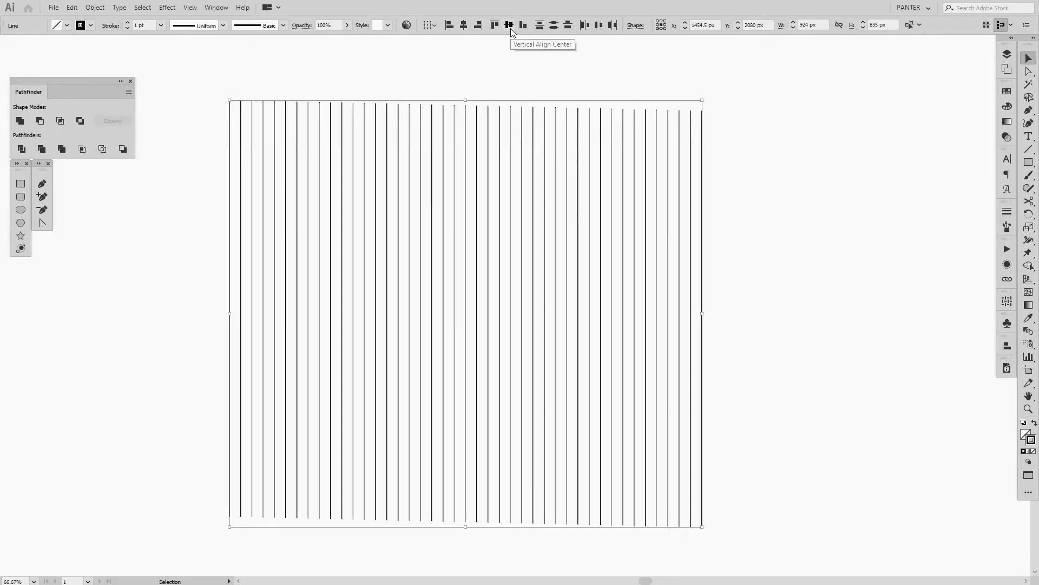
pyautogui.click(510, 26)
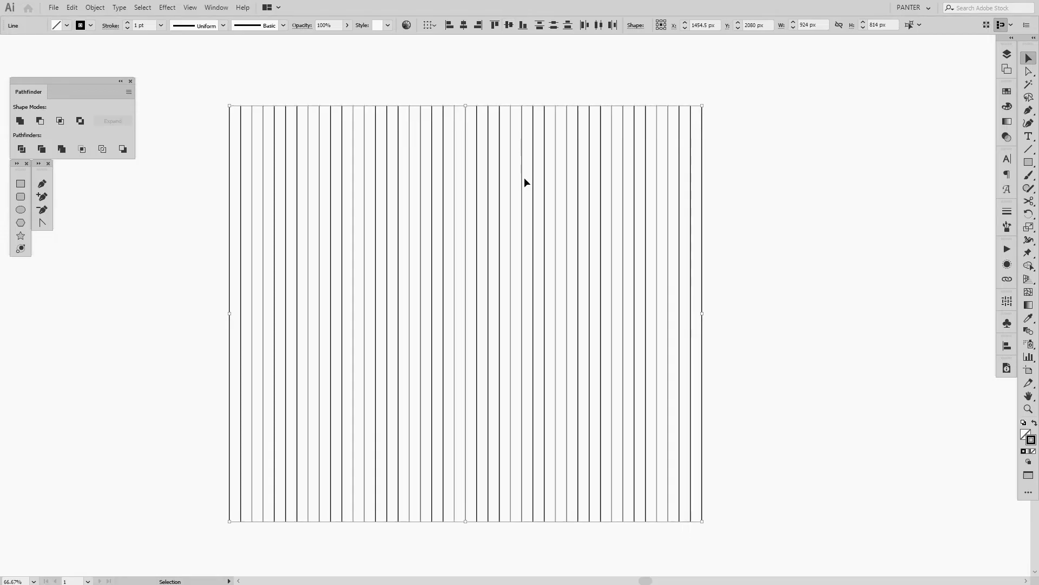
pyautogui.rightClick(525, 182)
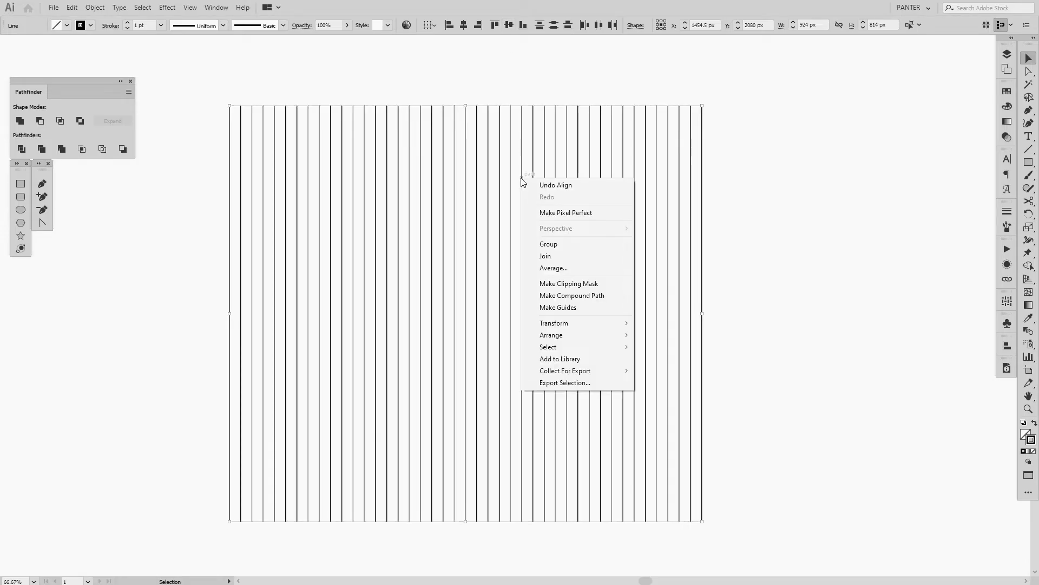
pyautogui.click(548, 244)
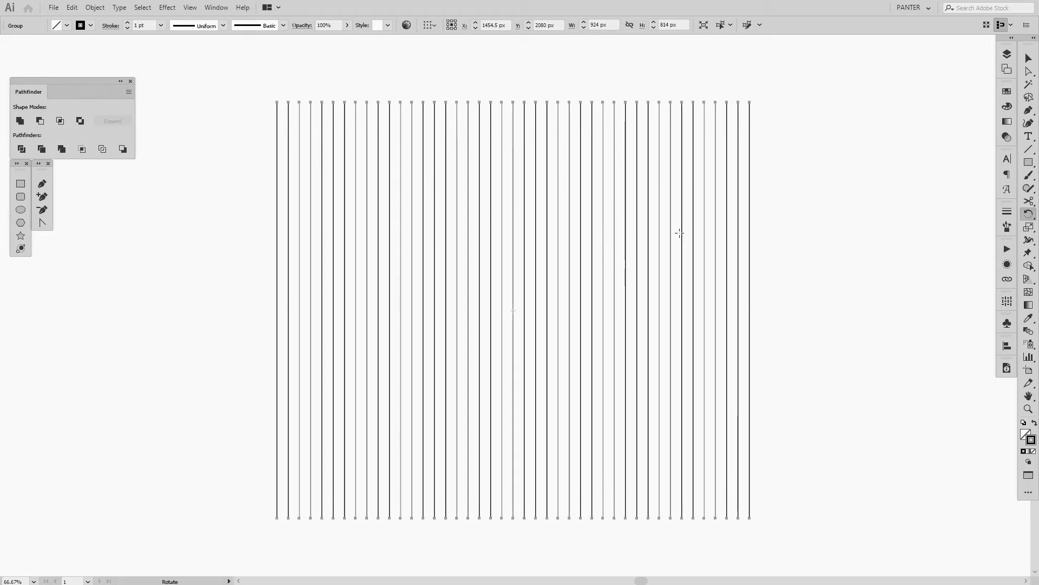
pyautogui.moveTo(1030, 215)
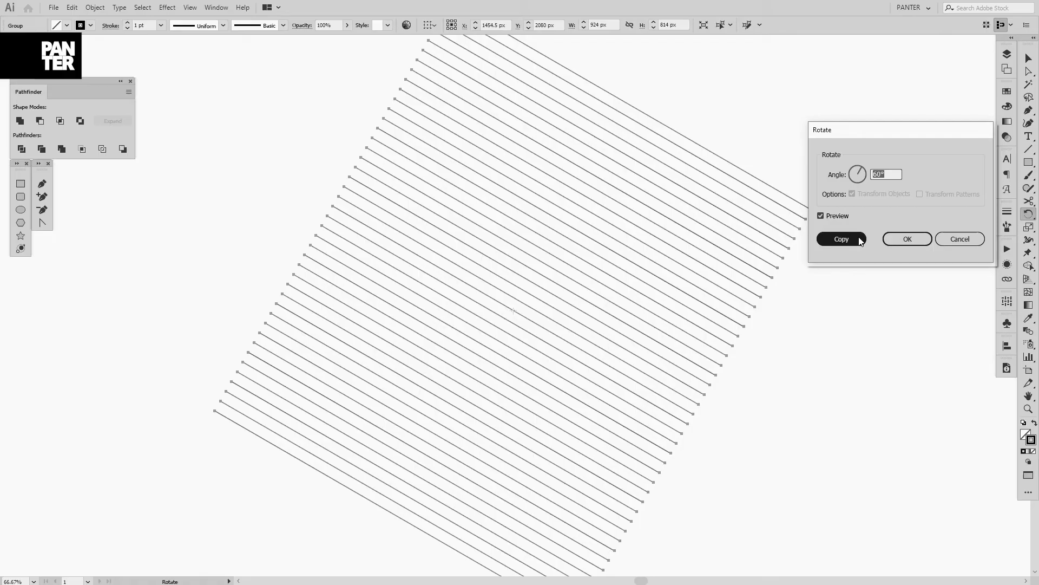
# - Copy the line group rotated 60° so it crosses the original set
pyautogui.click(841, 239)
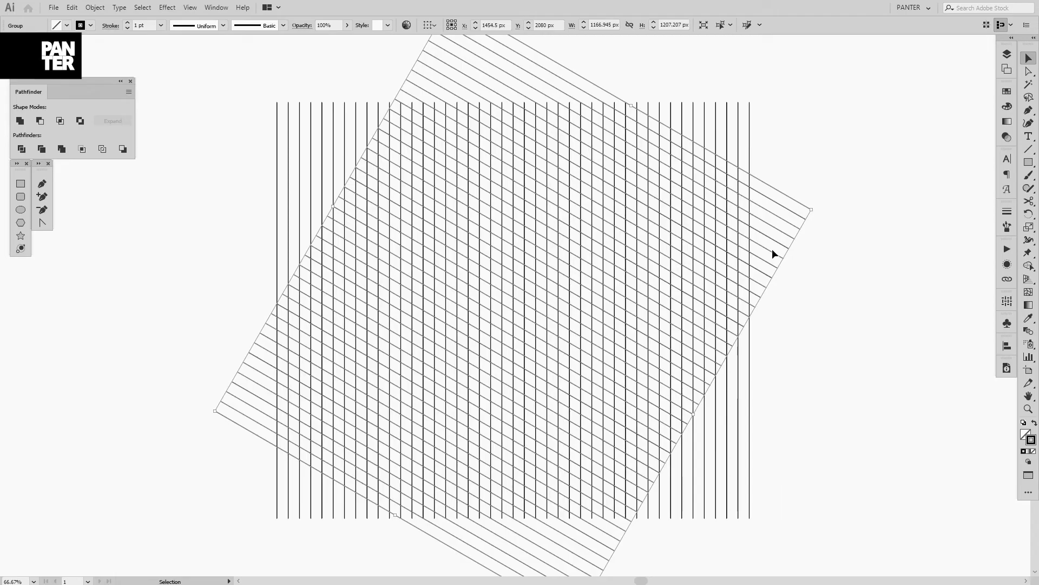
pyautogui.moveTo(1030, 214)
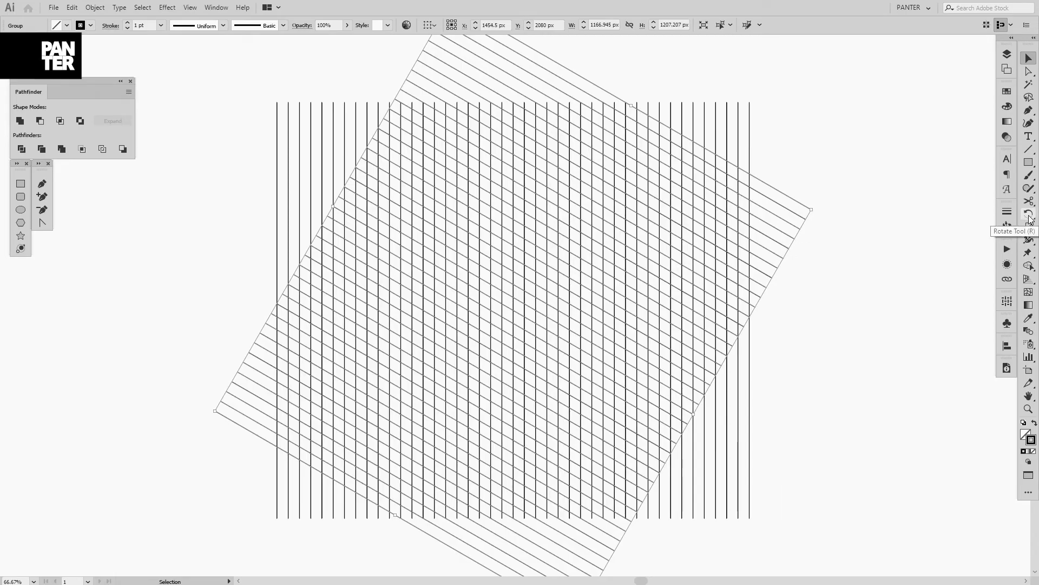
# - Add a second 60° rotated copy of the line group to complete the star lattice
pyautogui.click(1030, 213)
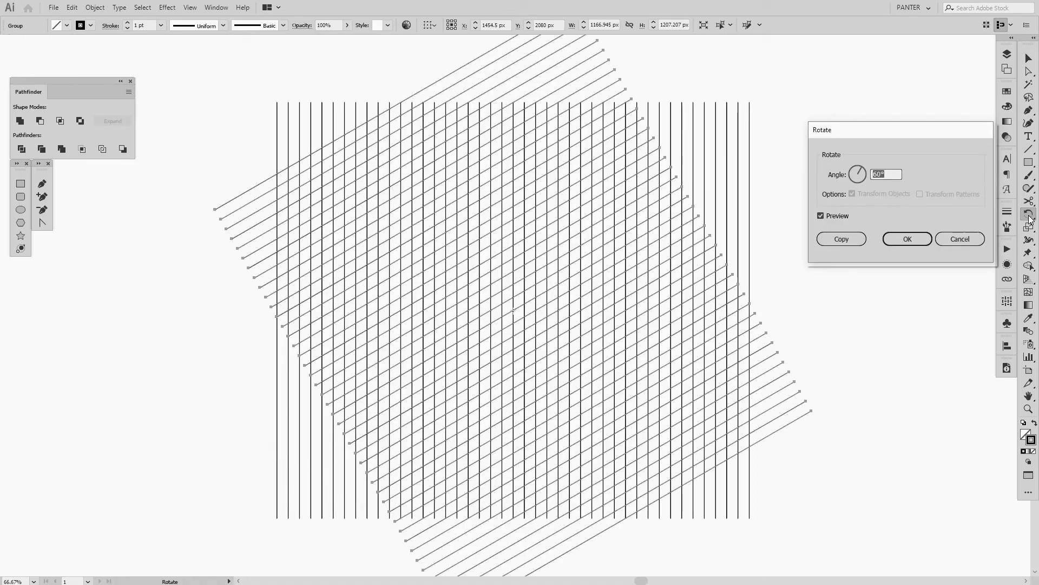
pyautogui.click(841, 239)
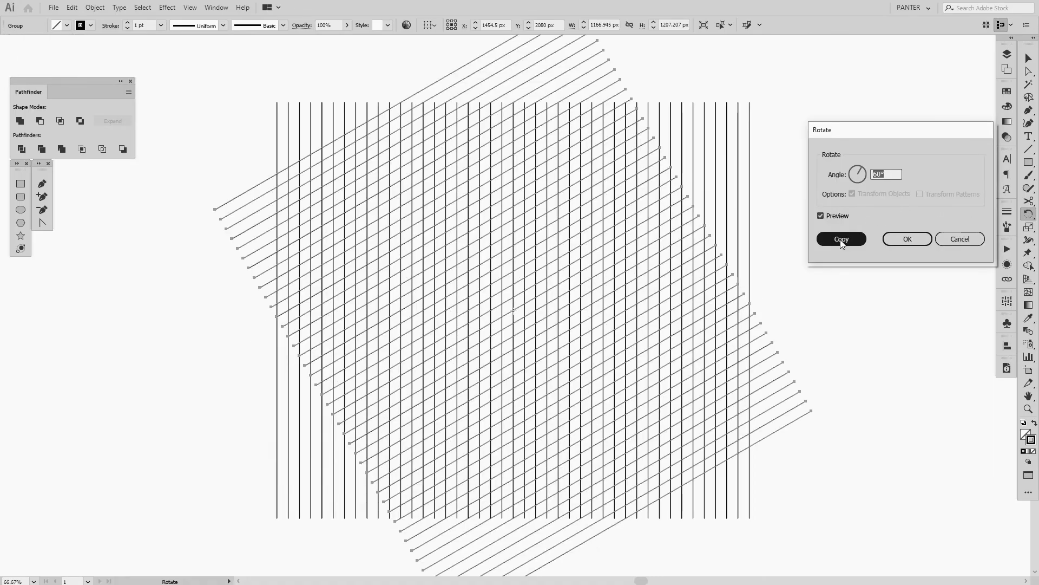
pyautogui.click(842, 239)
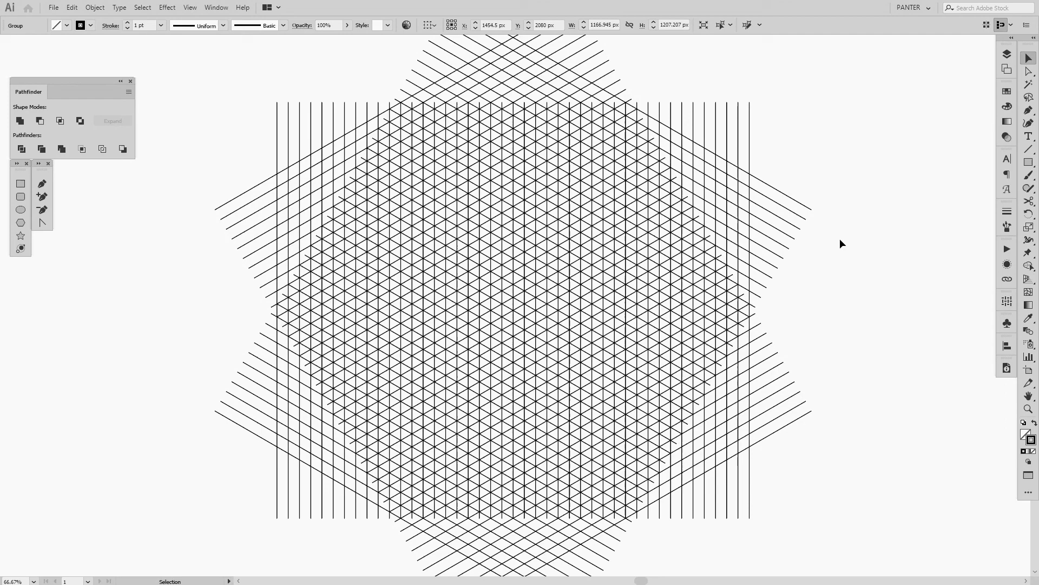